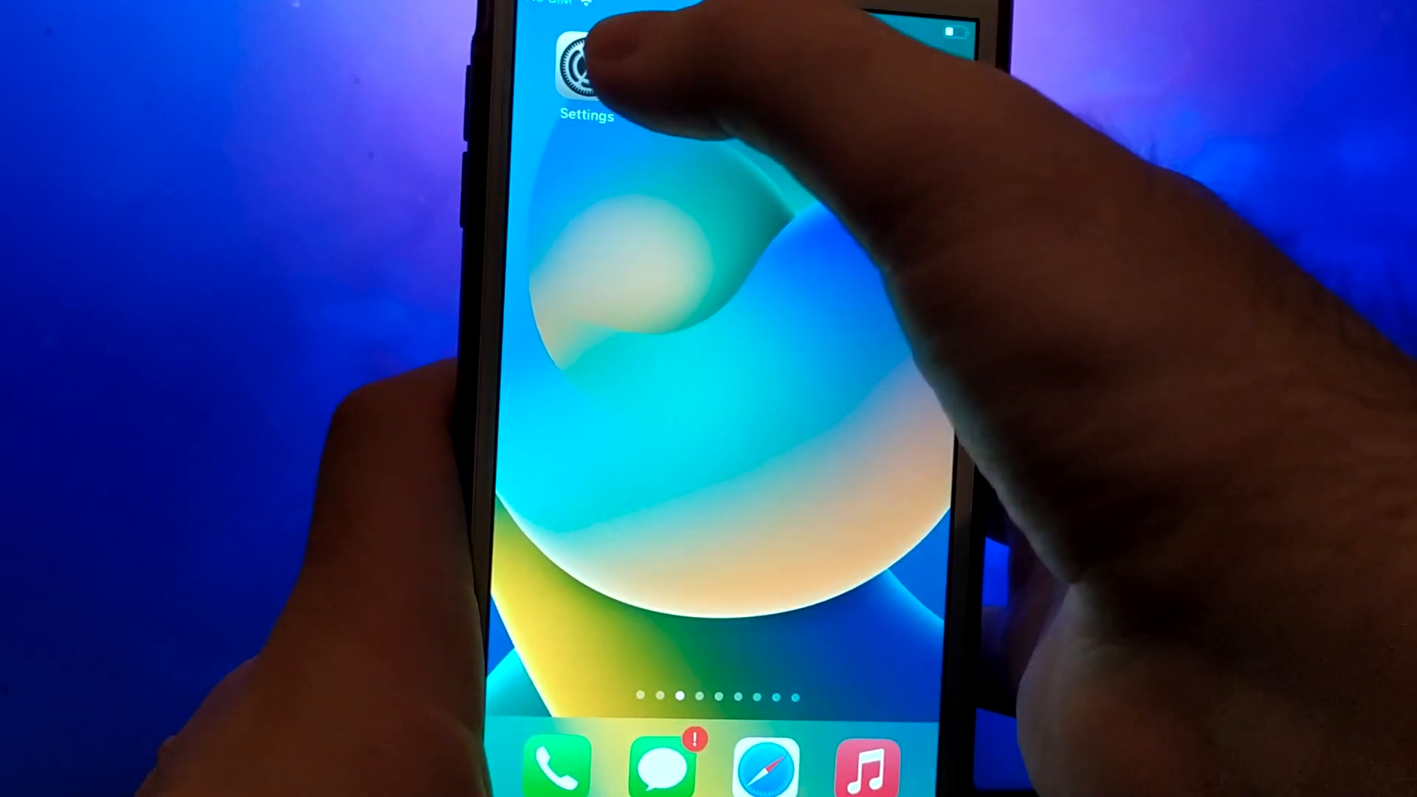
- Launch the Settings app from the home screen and go to General
{"action": "left_click", "coordinate": [584, 64]}
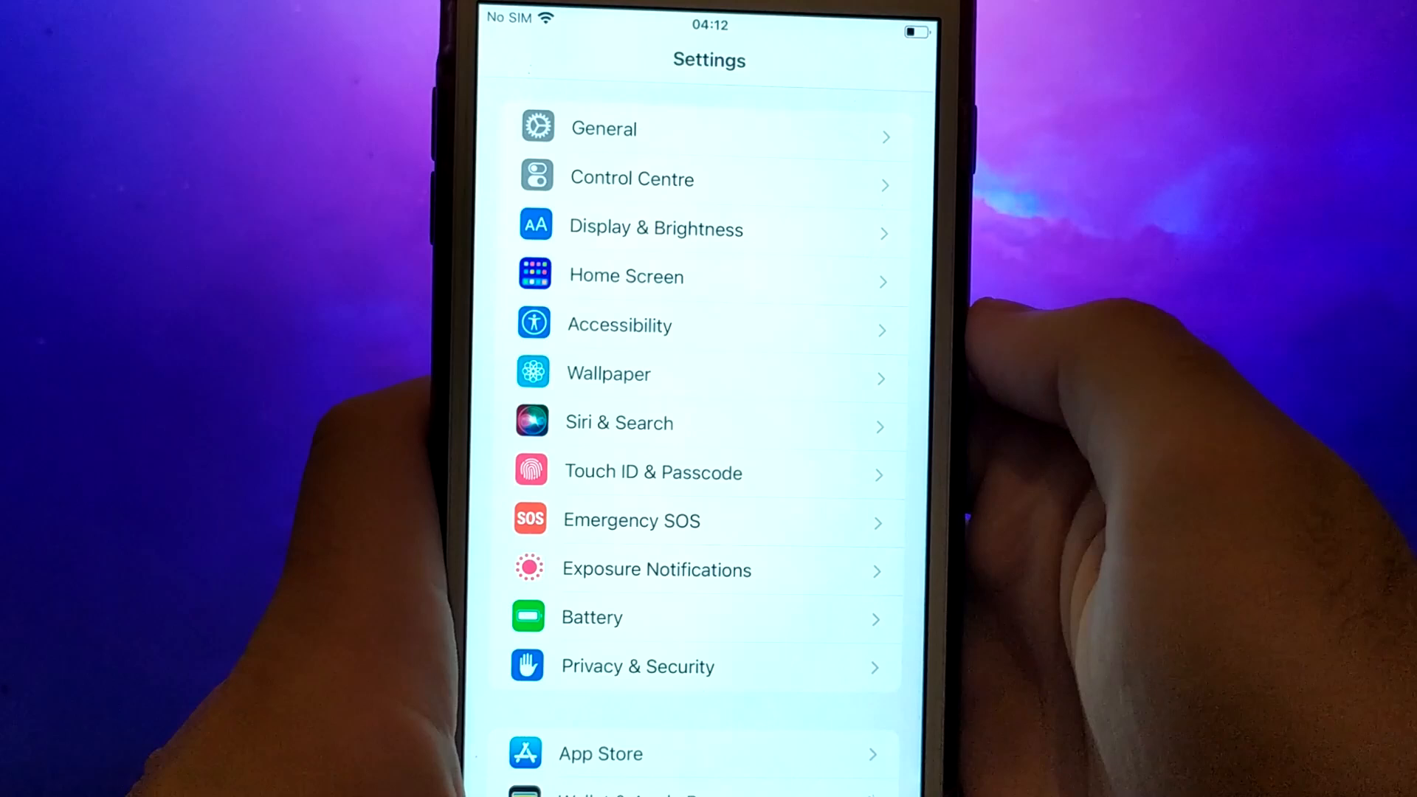
{"action": "left_click", "coordinate": [592, 617]}
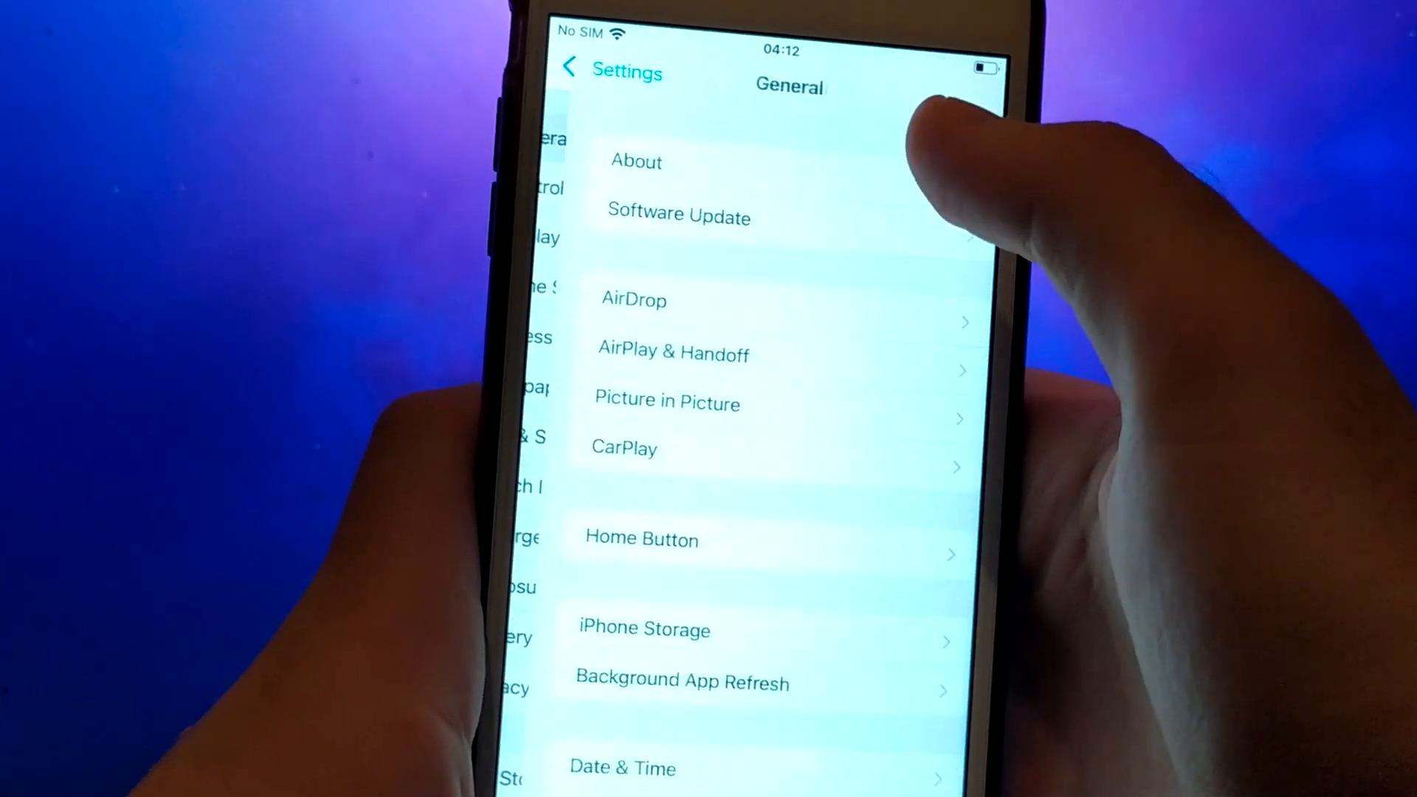
- Leave Settings and load fineplugin.com in the browser
{"action": "left_click", "coordinate": [682, 680]}
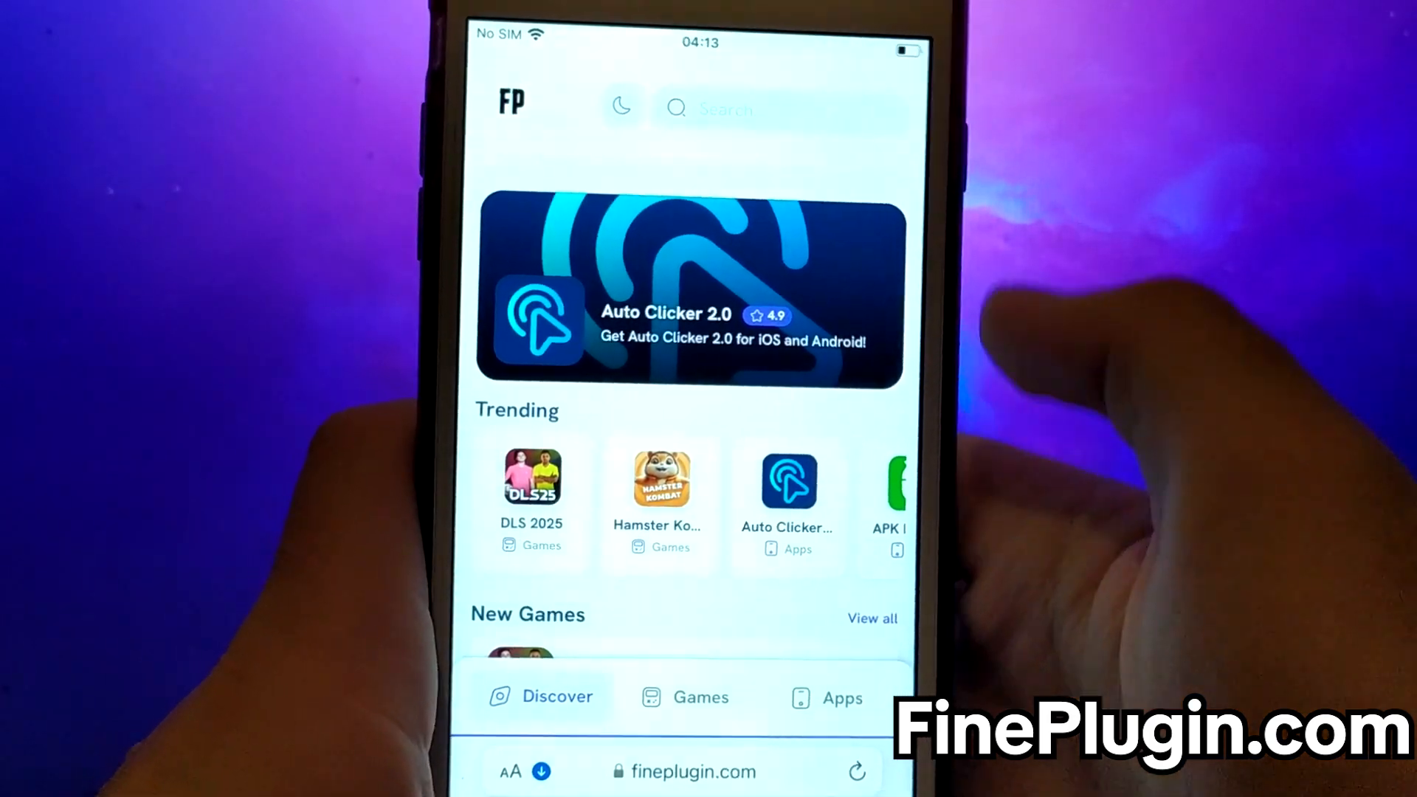
- Search fineplugin.com for 'Apk', open APK Installer, and start its download
{"action": "left_click", "coordinate": [777, 108]}
{"action": "type", "text": "Apk"}
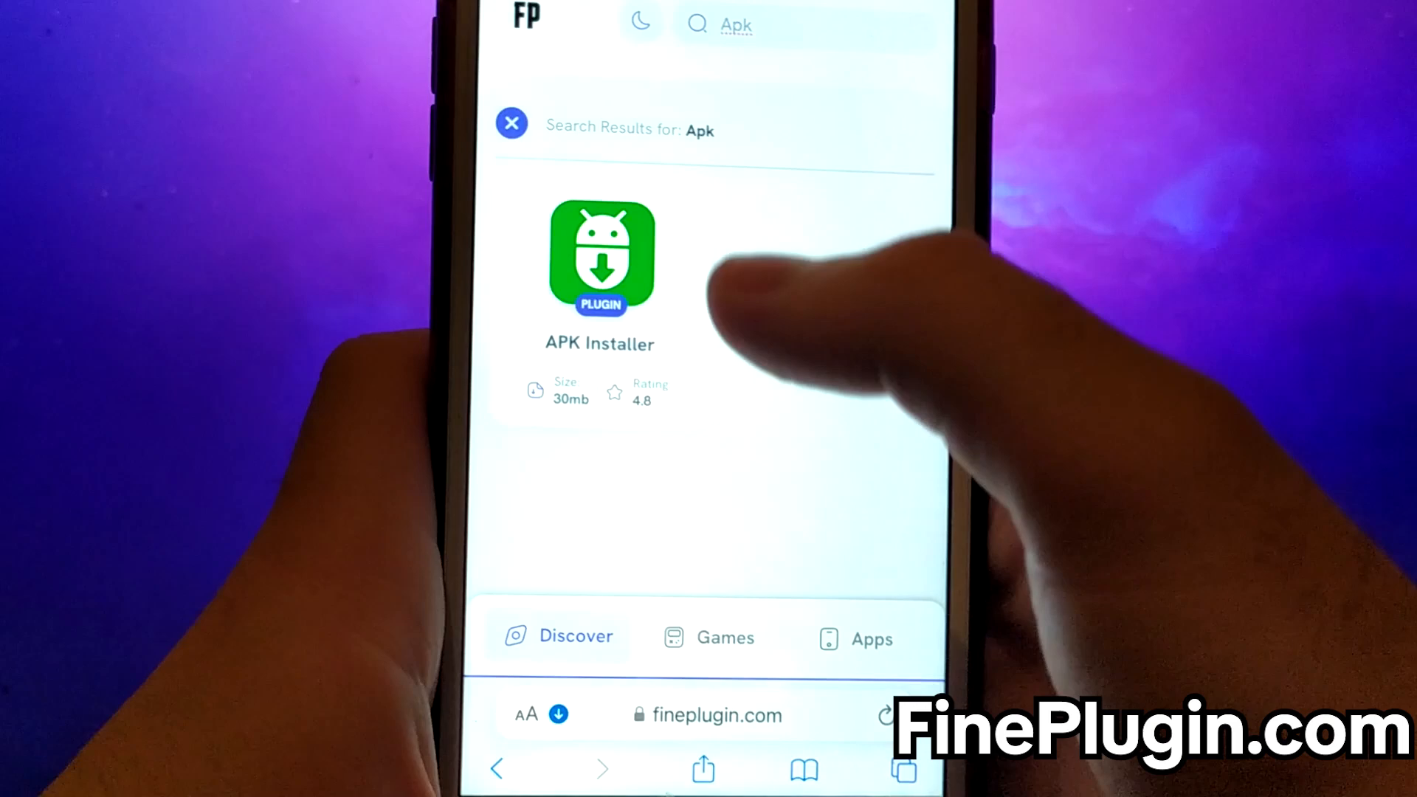
{"action": "left_click", "coordinate": [599, 256]}
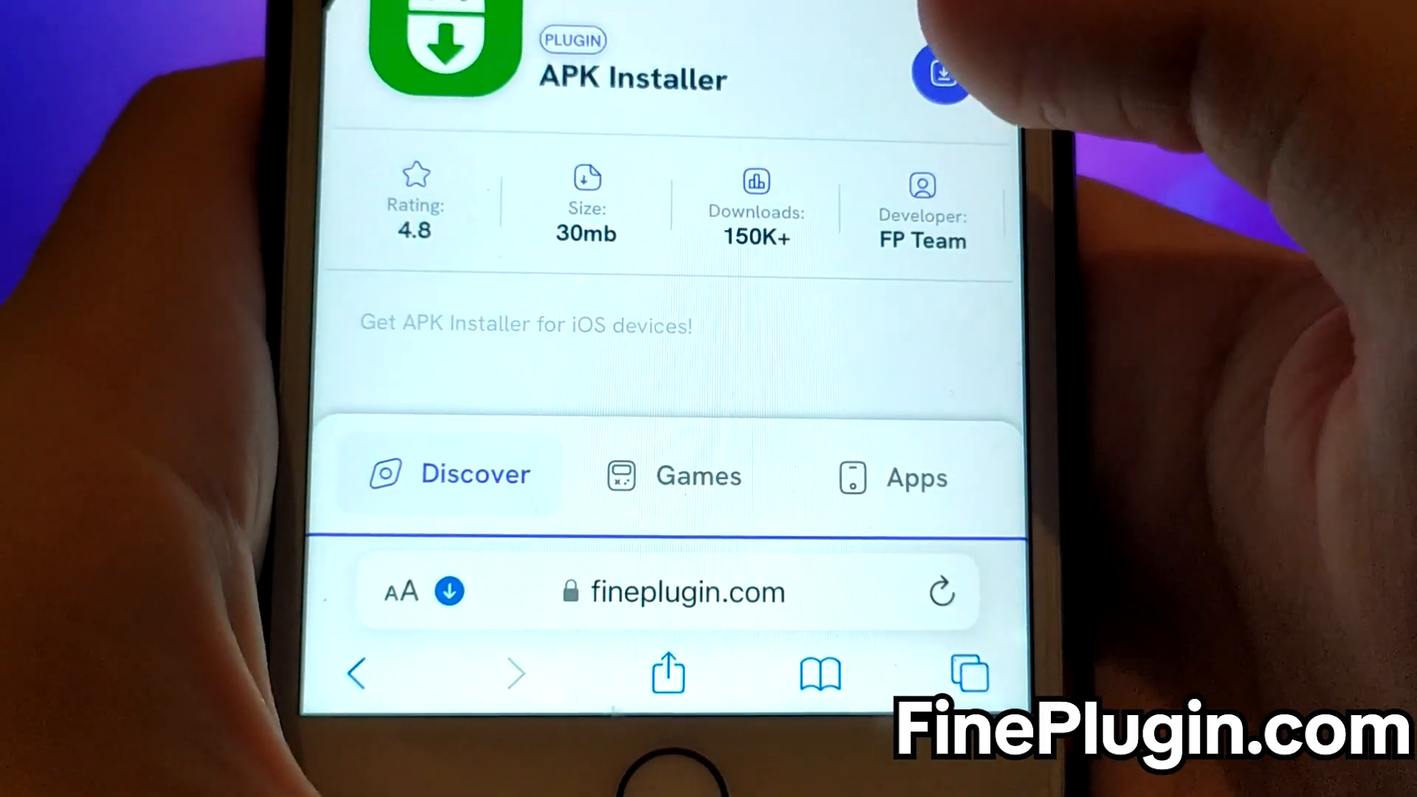
{"action": "left_click", "coordinate": [941, 76]}
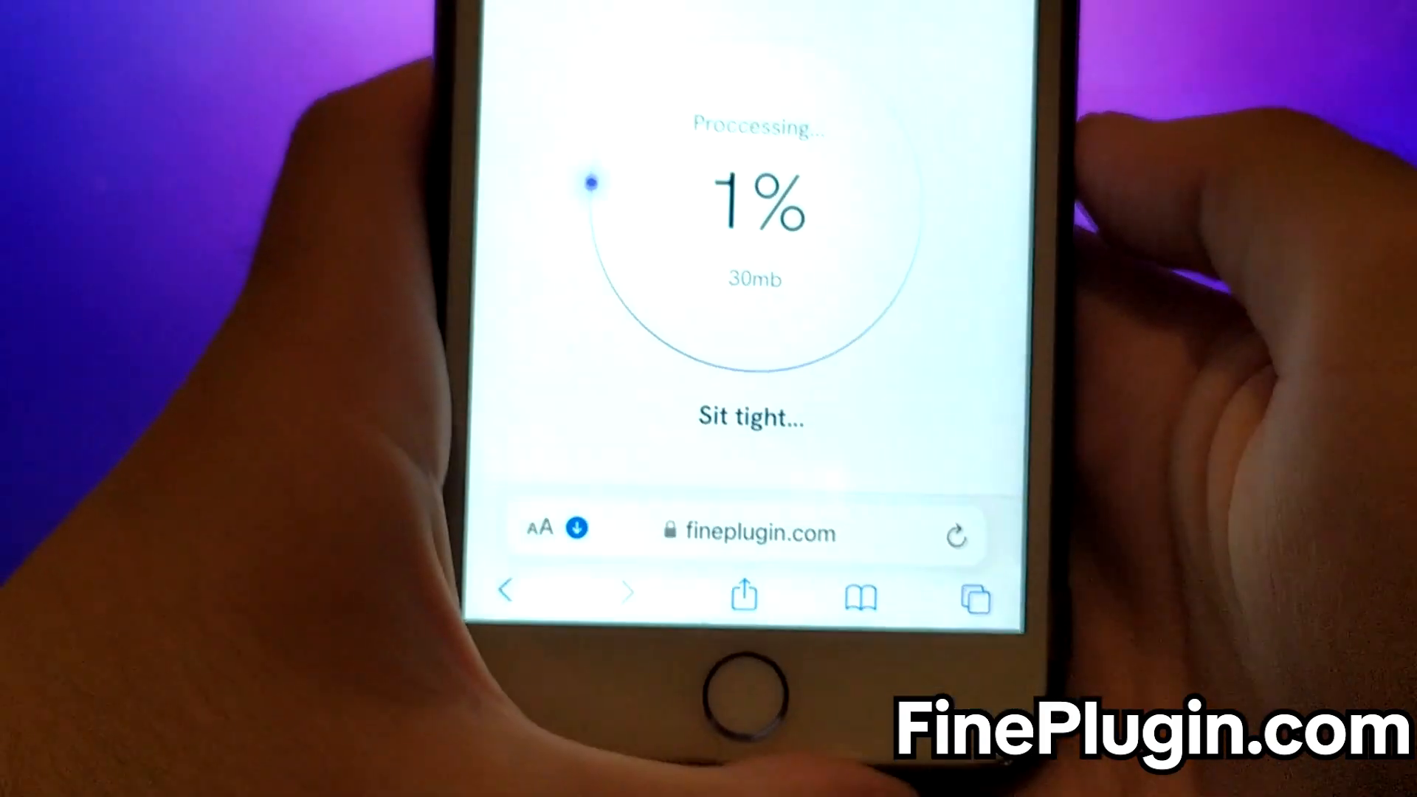